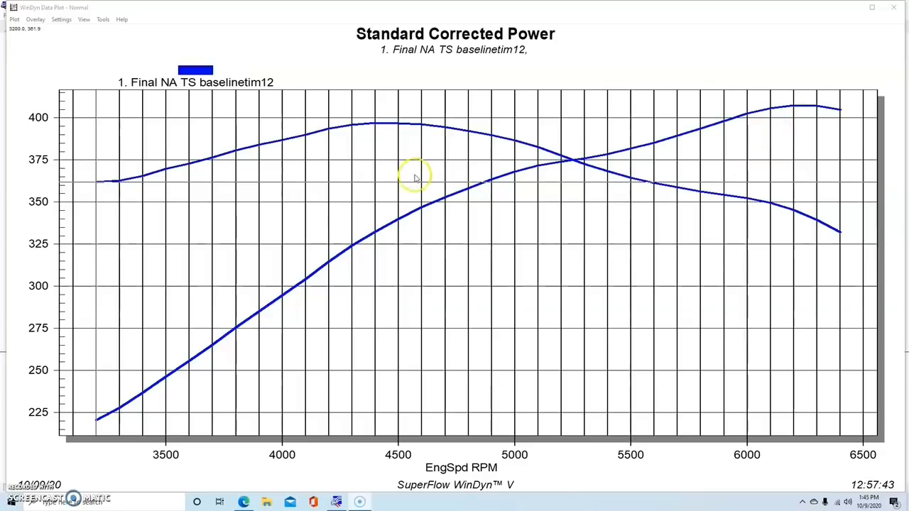
mouse_move(363, 181)
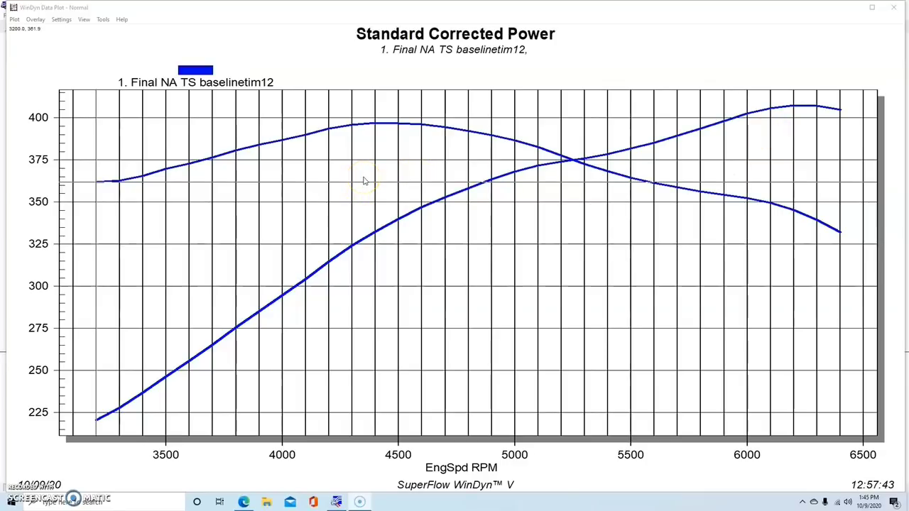
mouse_move(363, 181)
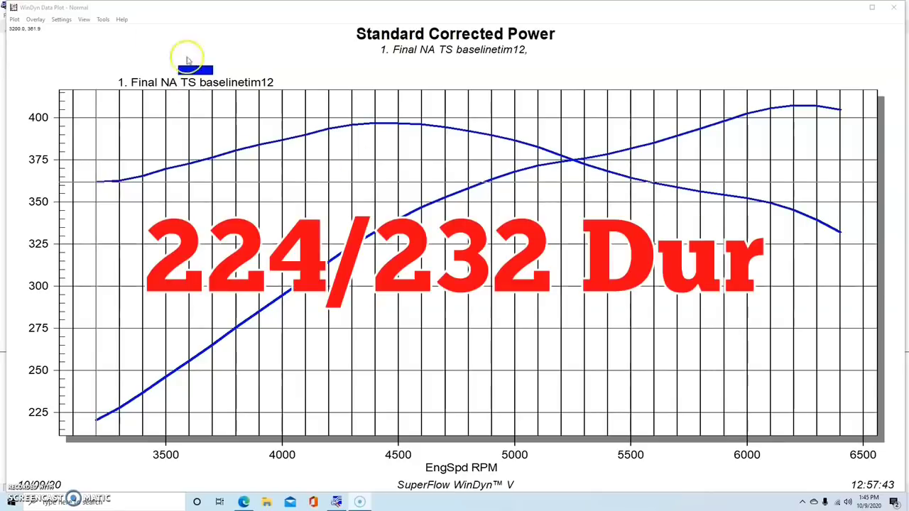
- Review the baseline run's test description notes and dismiss them
left_click(14, 20)
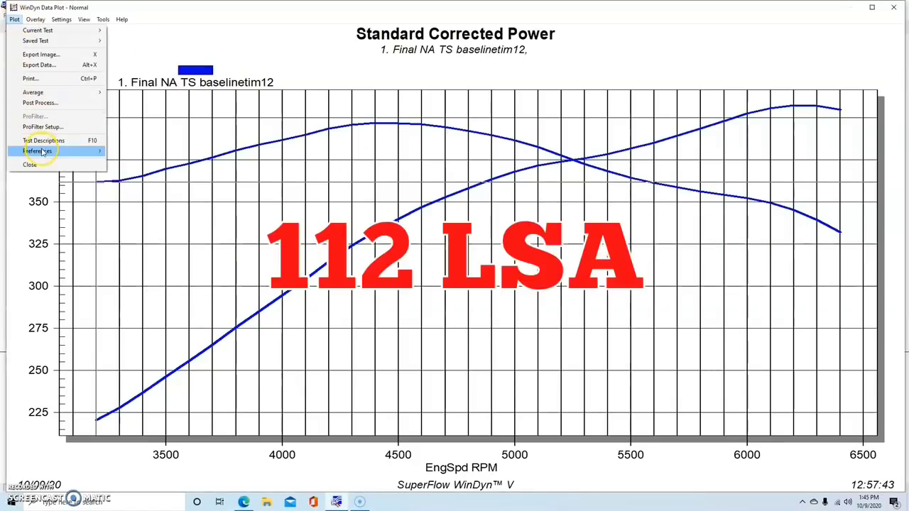
left_click(42, 140)
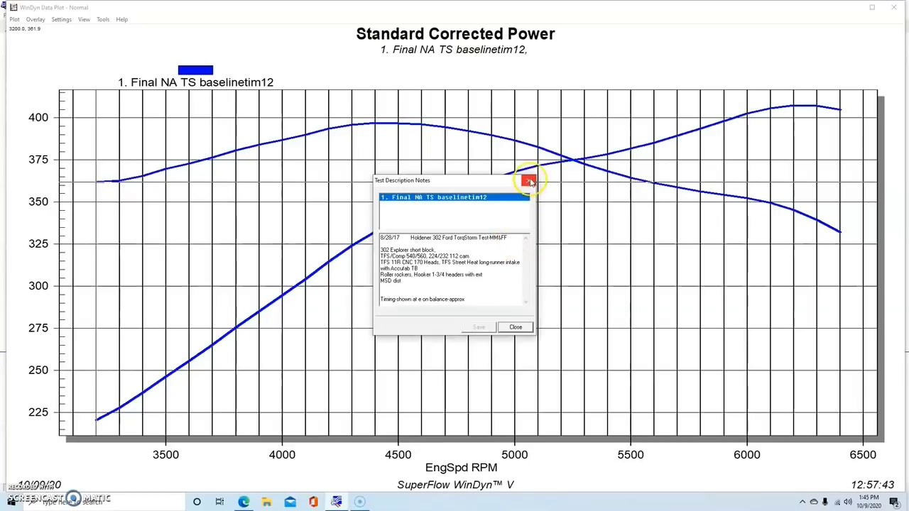
mouse_move(528, 182)
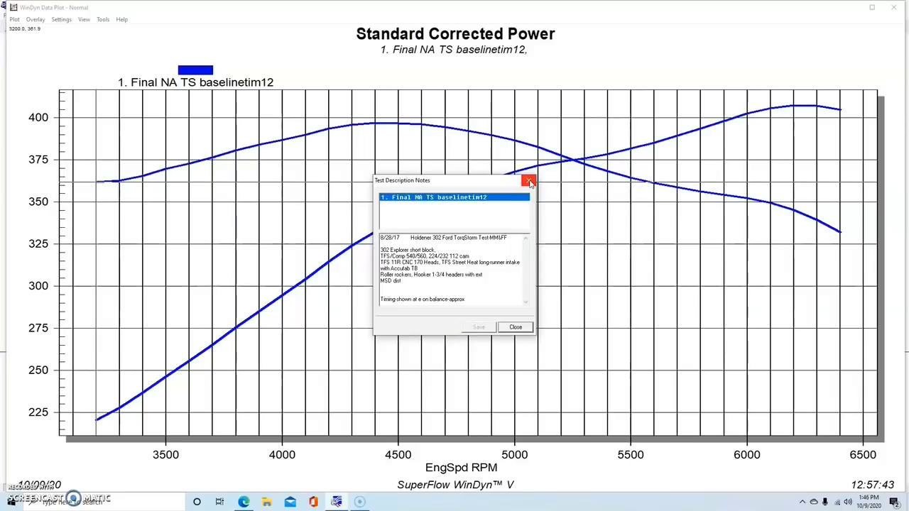
left_click(528, 181)
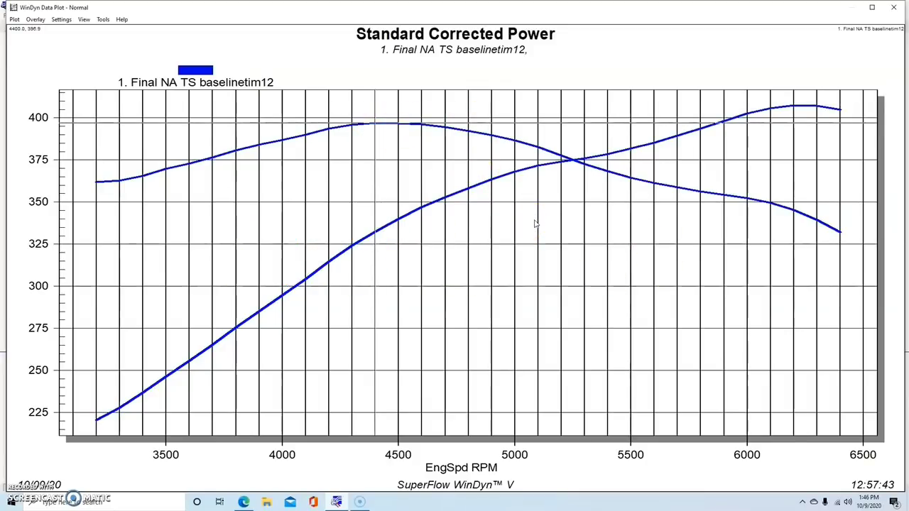
mouse_move(78, 59)
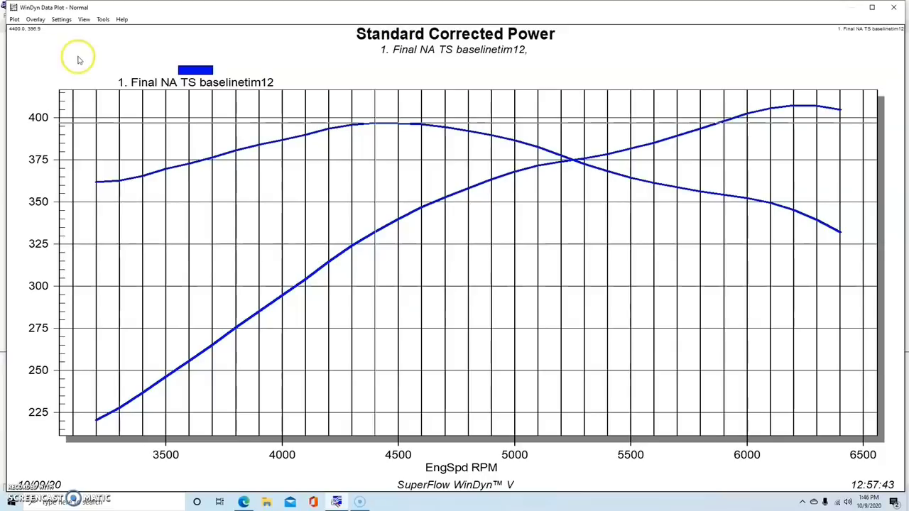
- Overlay the Final TorqStorm22 boosted run on the baseline graph
left_click(34, 20)
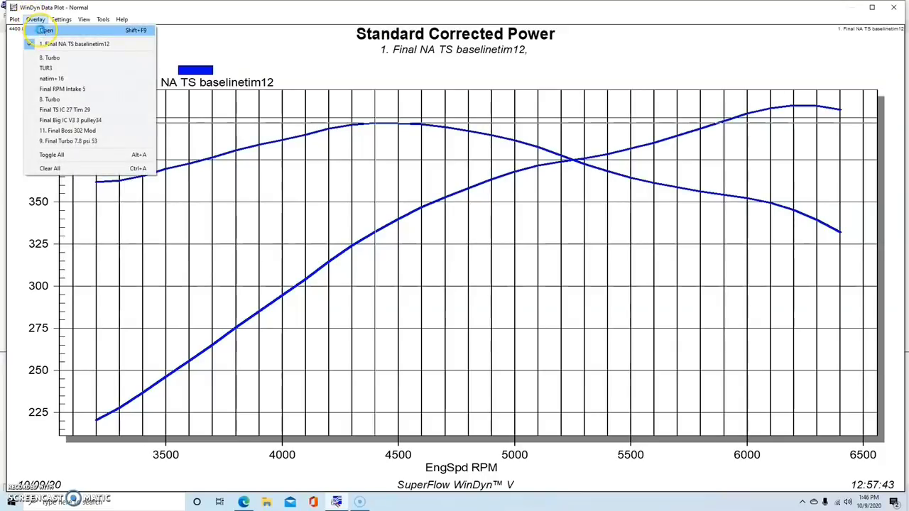
left_click(45, 30)
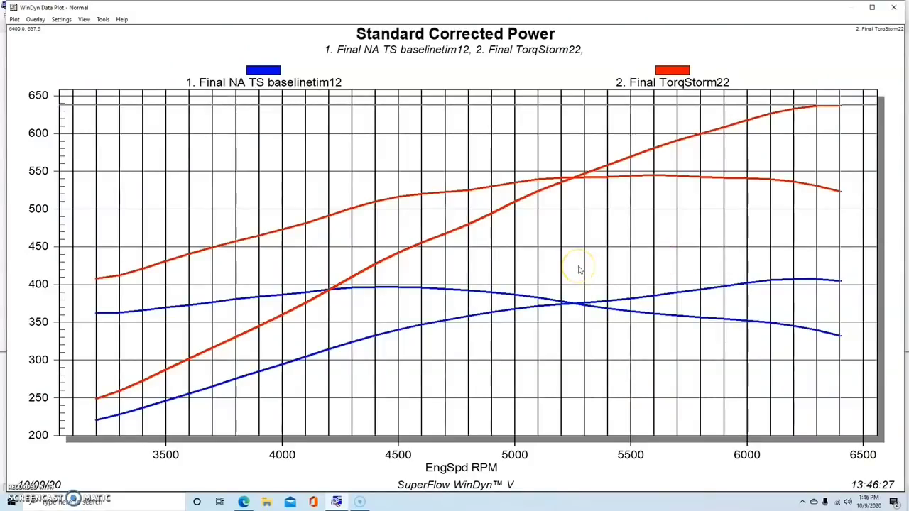
mouse_move(579, 269)
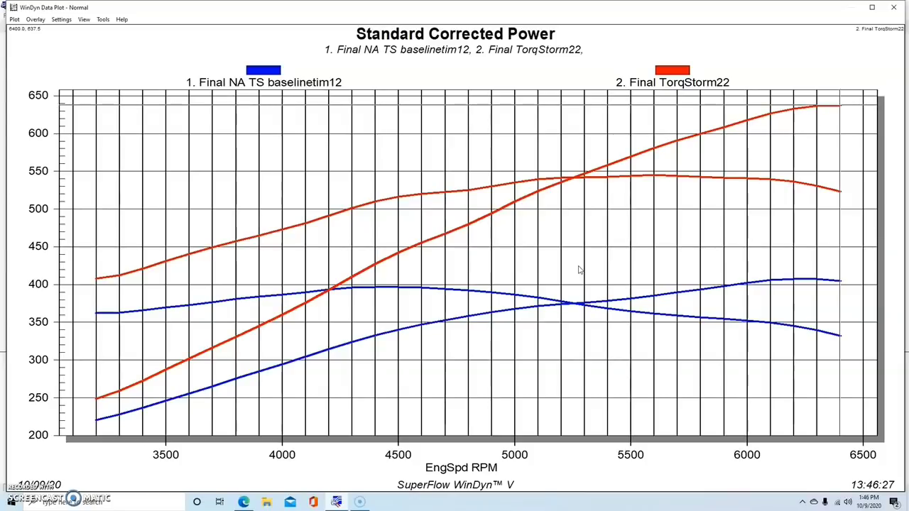
mouse_move(522, 263)
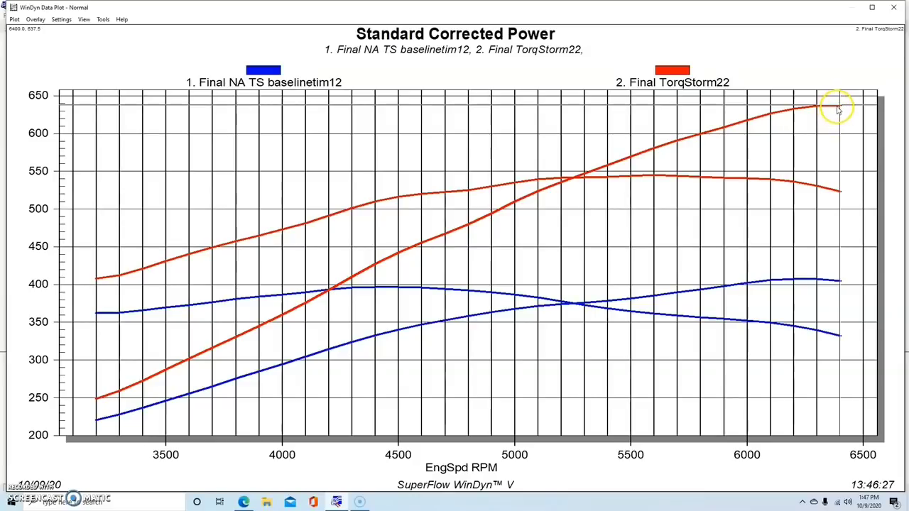
mouse_move(844, 151)
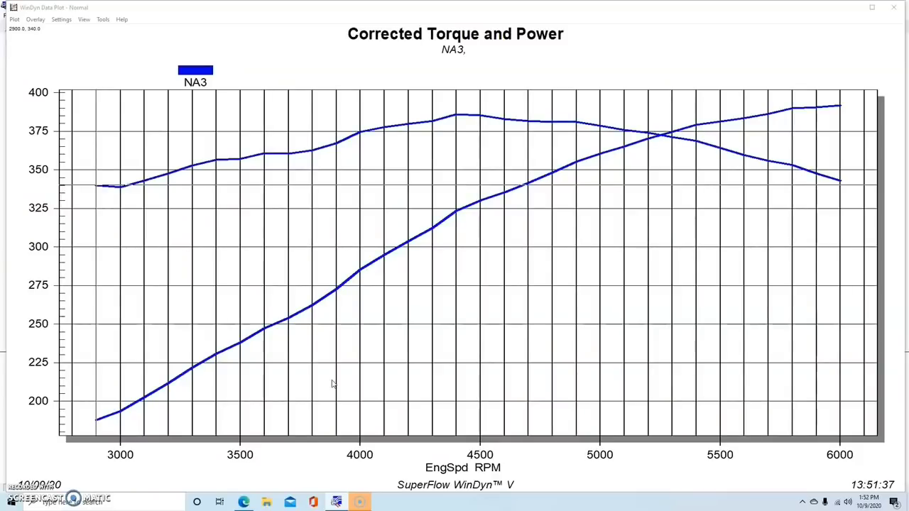
mouse_move(116, 71)
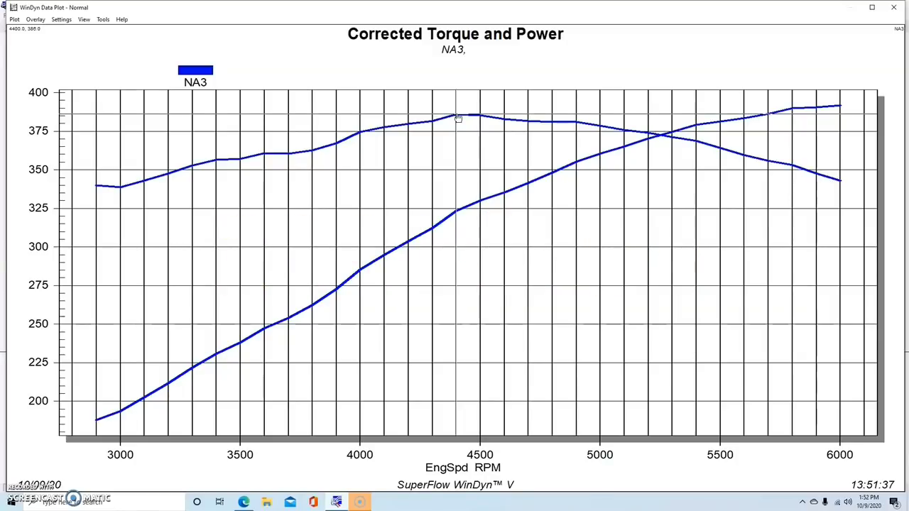
- Add a Final TUR turbocharged run from the recent list onto the NA3 graph
left_click(34, 20)
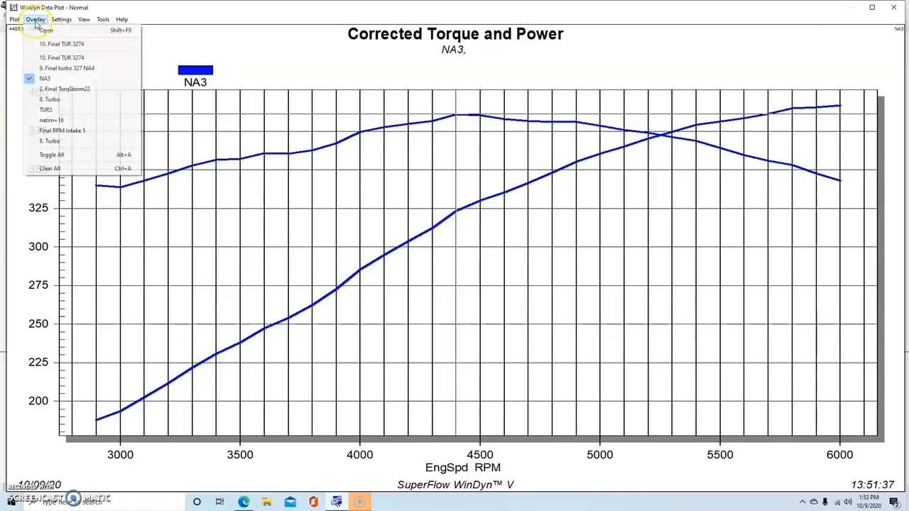
mouse_move(64, 57)
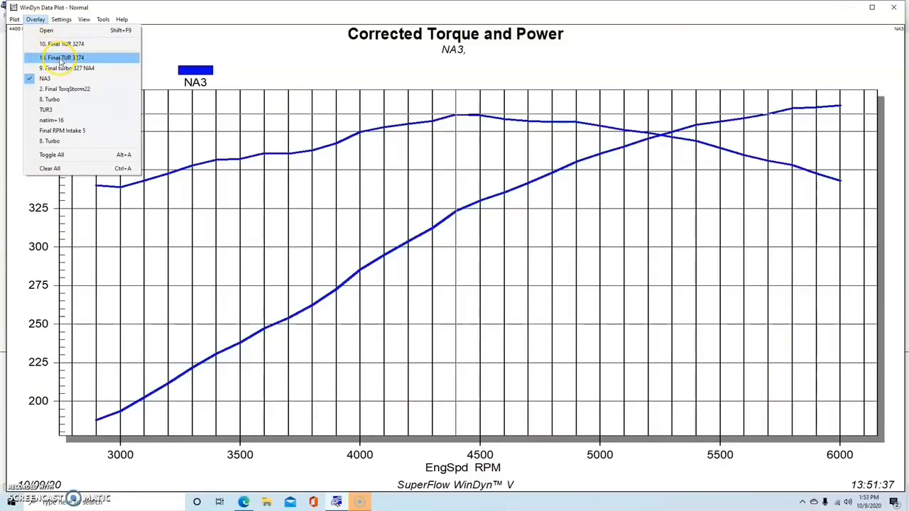
left_click(63, 43)
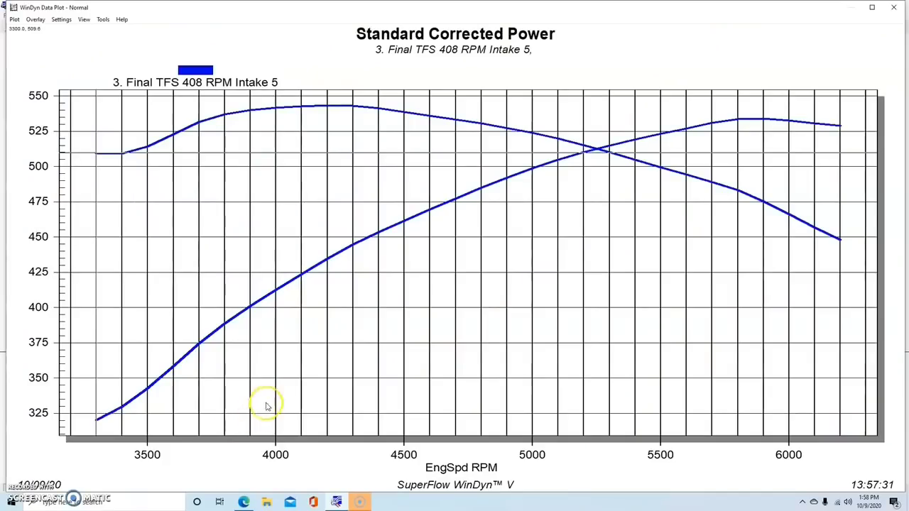
mouse_move(403, 318)
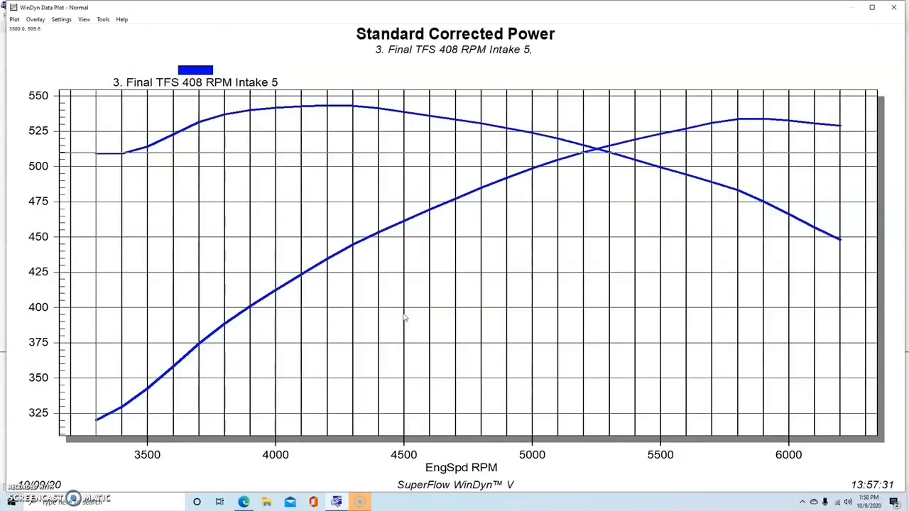
mouse_move(28, 468)
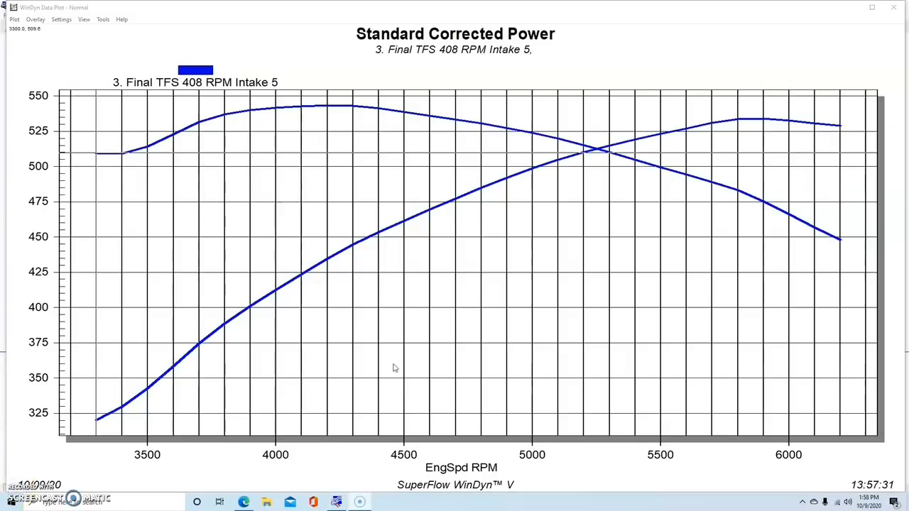
mouse_move(474, 259)
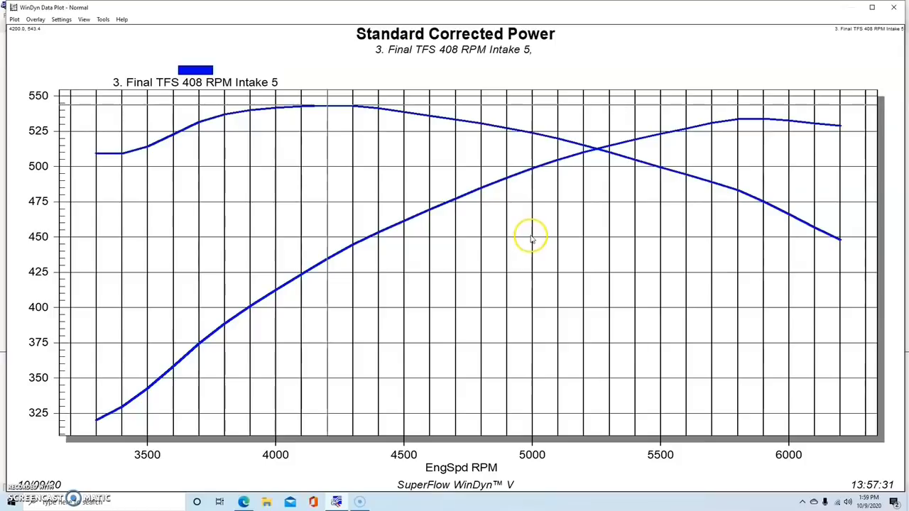
mouse_move(531, 236)
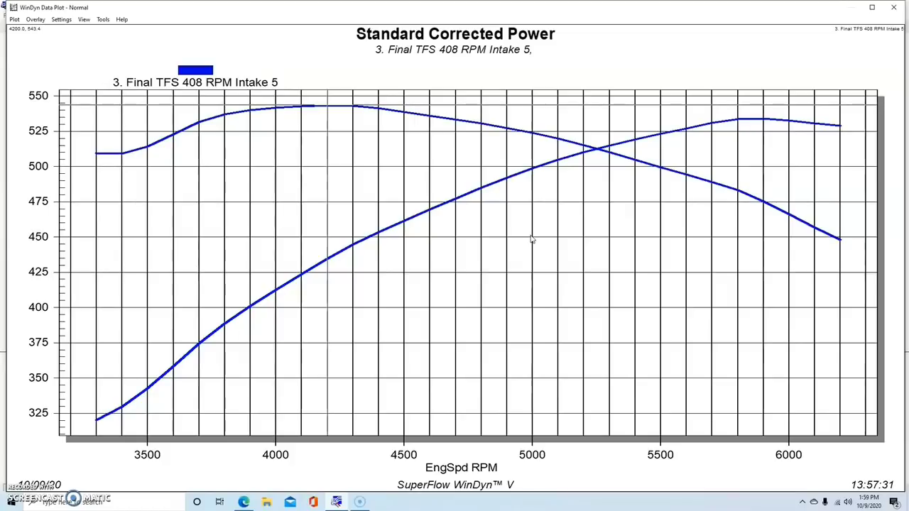
left_click(34, 20)
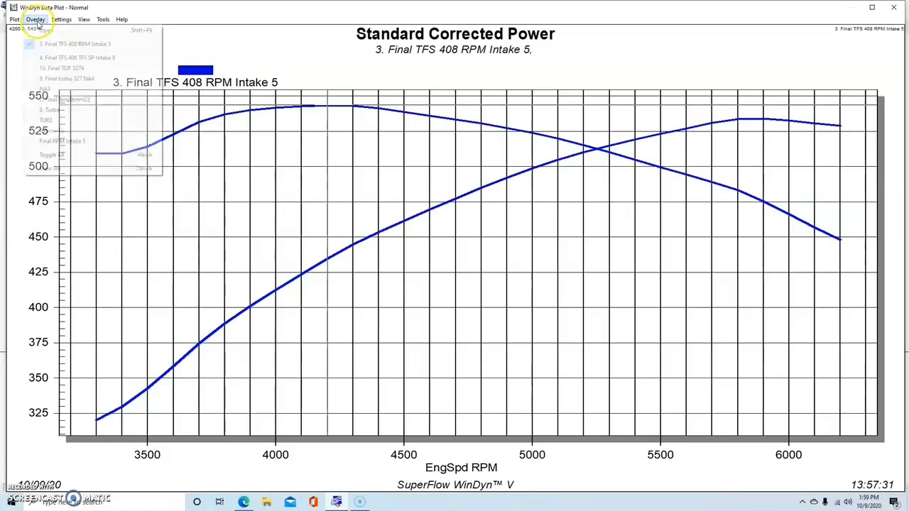
left_click(76, 57)
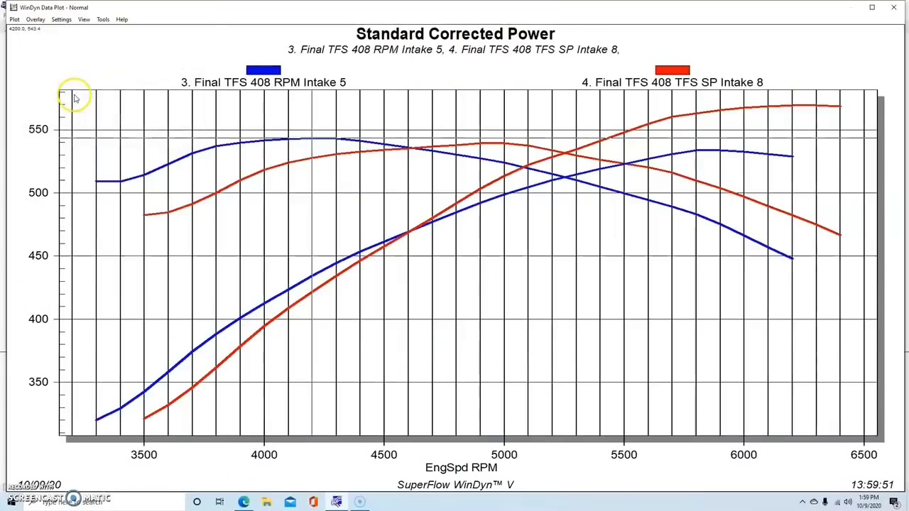
mouse_move(553, 281)
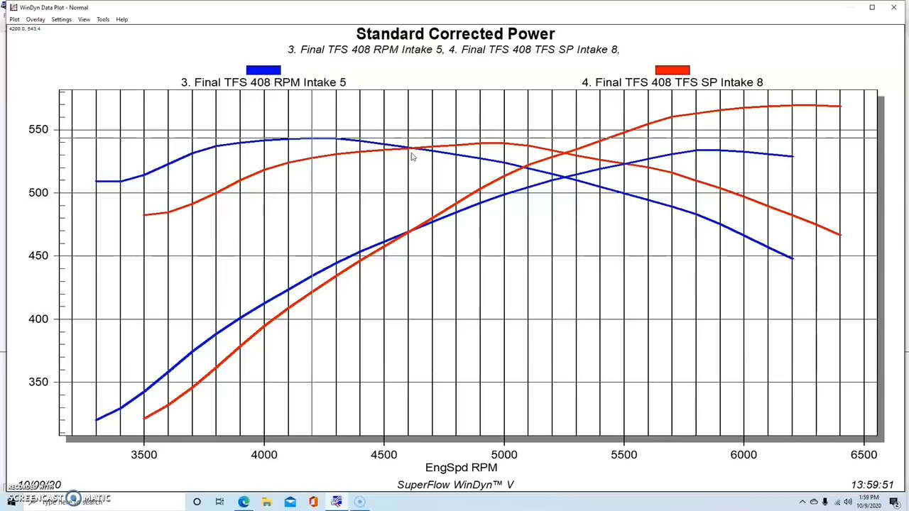
mouse_move(410, 156)
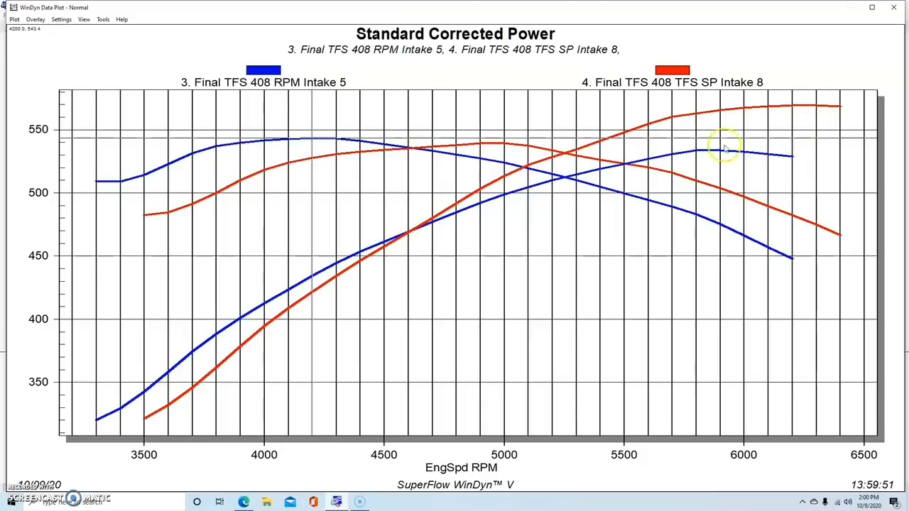
mouse_move(816, 134)
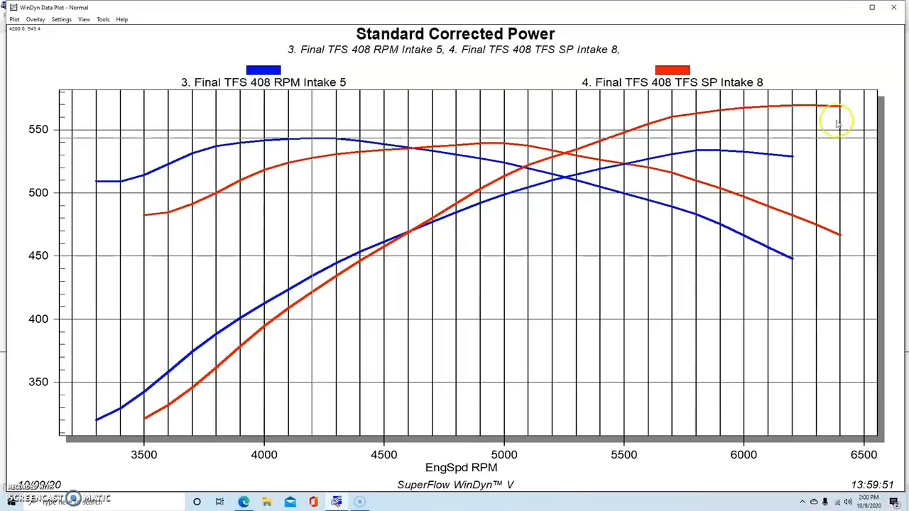
mouse_move(849, 119)
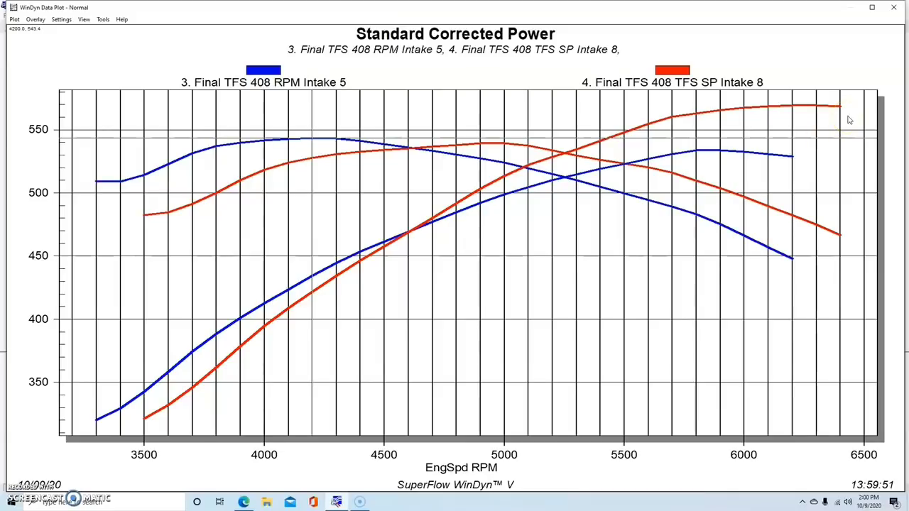
mouse_move(859, 119)
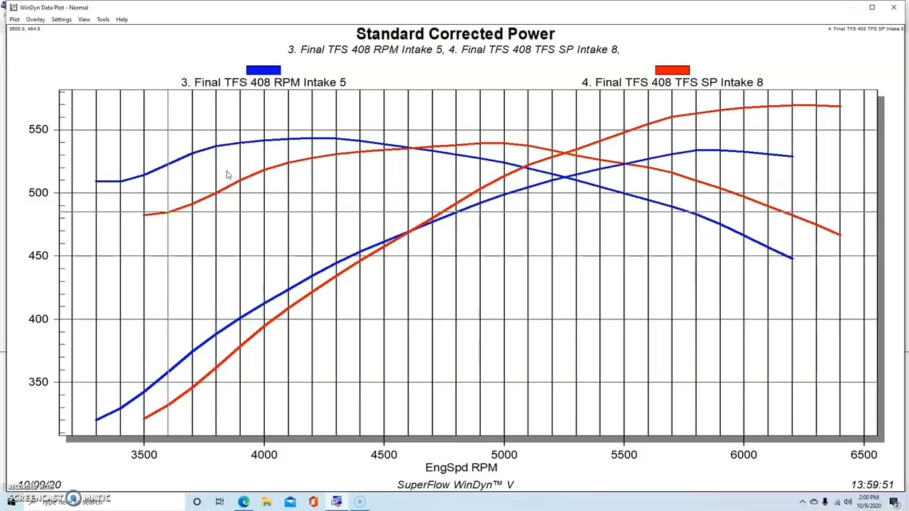
- Add the 5. Final TFS 408 Cam run to the overlay and review its test description notes
left_click(34, 20)
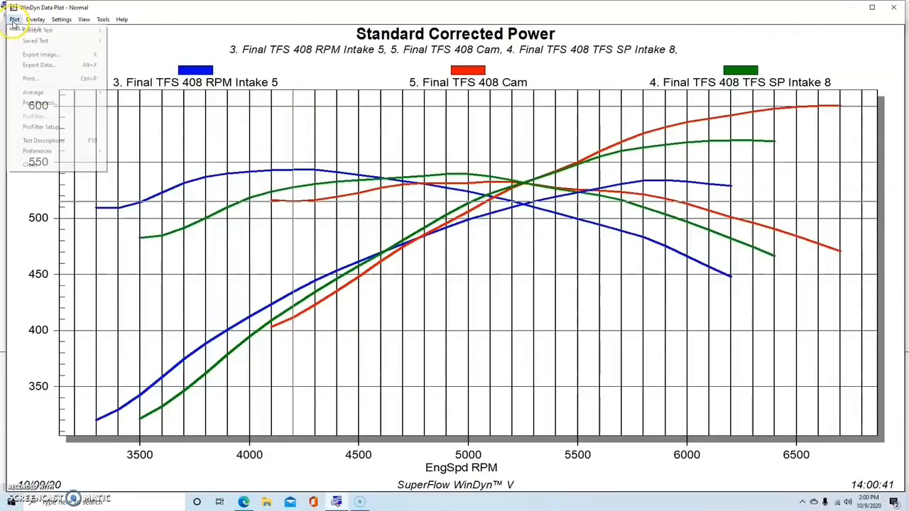
left_click(42, 141)
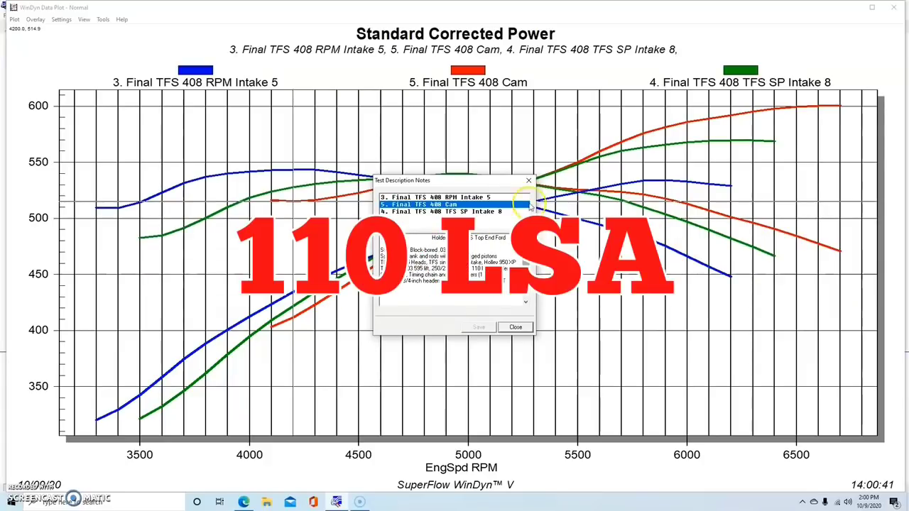
left_click(515, 327)
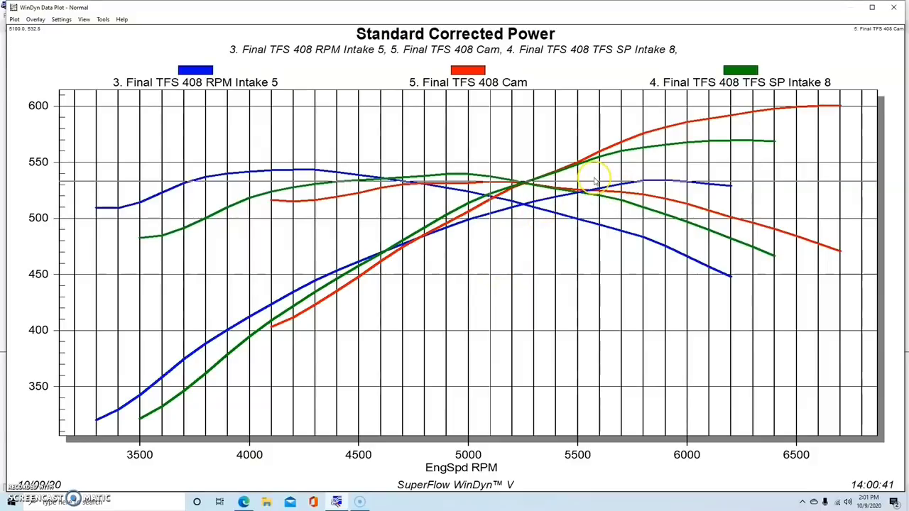
mouse_move(595, 182)
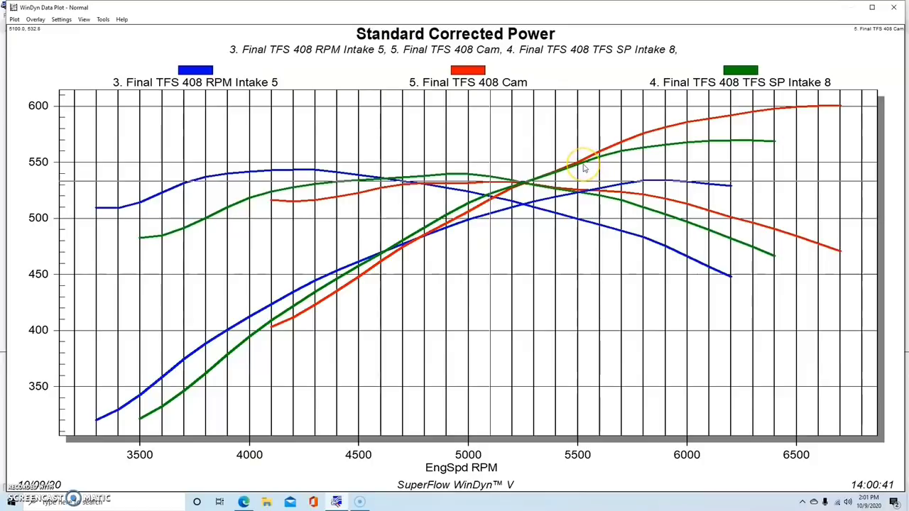
mouse_move(568, 176)
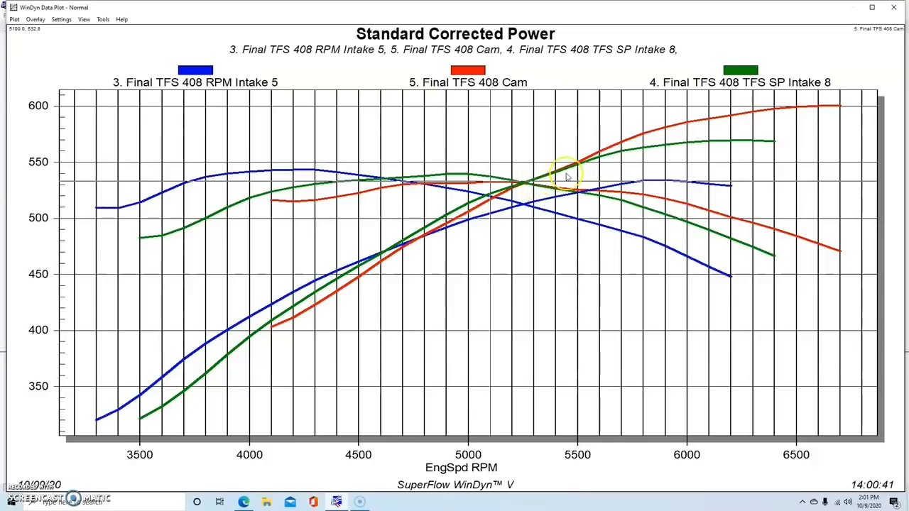
mouse_move(832, 117)
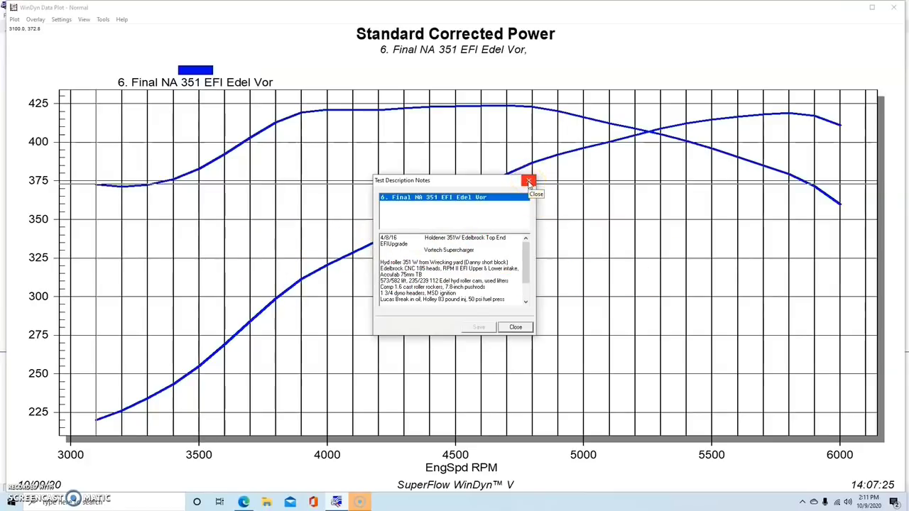
mouse_move(528, 181)
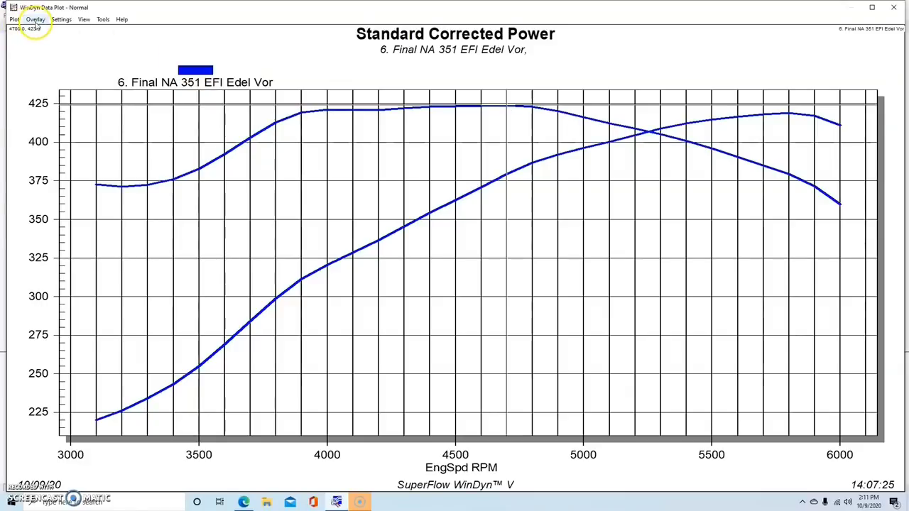
- Overlay the 7. Final 351W Vor edel Non IC V3 run on the 351 graph
left_click(34, 20)
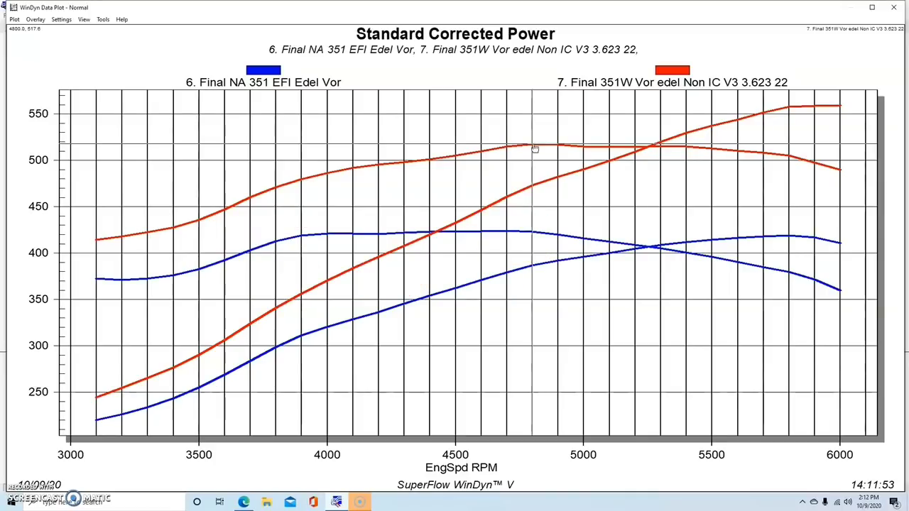
- Overlay the 8. Final Vor 351W Edel 3.0 pulley30 run as a third curve
left_click(15, 20)
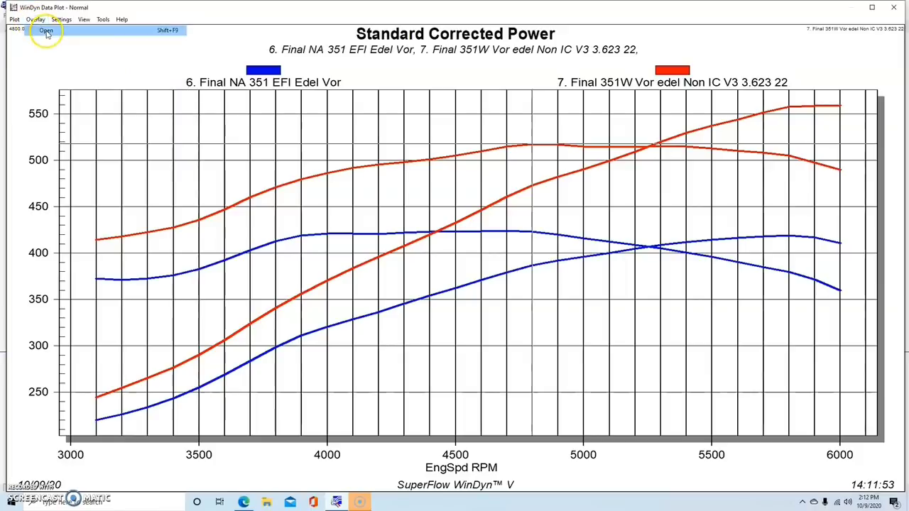
left_click(46, 32)
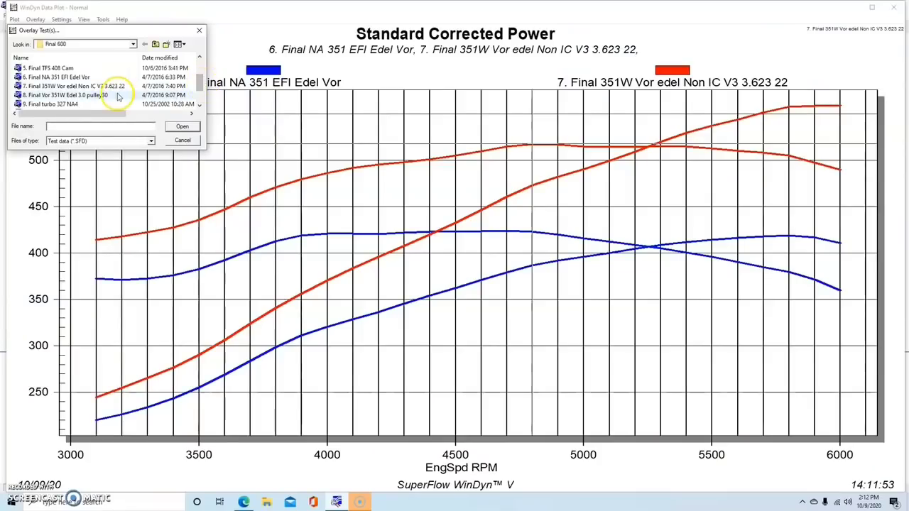
left_click(64, 94)
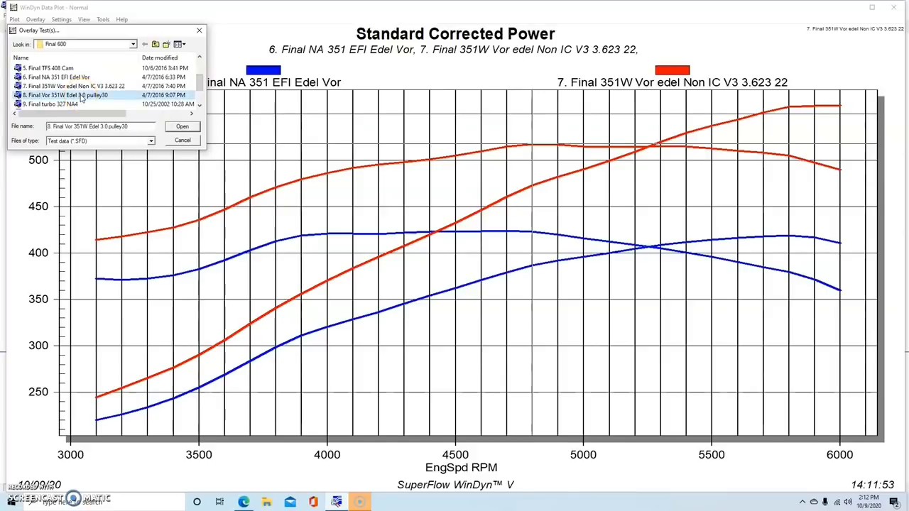
left_click(181, 126)
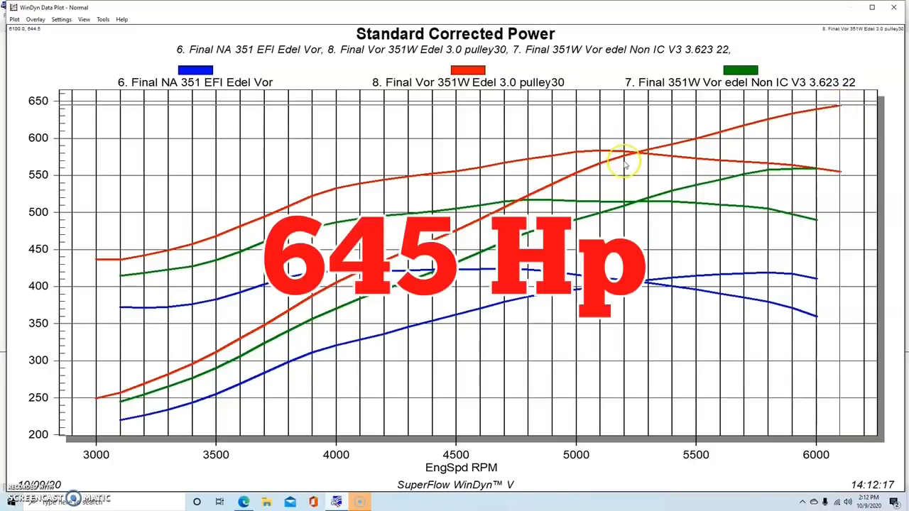
- Load 11. Mod- Holley SysteMax Intake as the sole graphed run
left_click(599, 156)
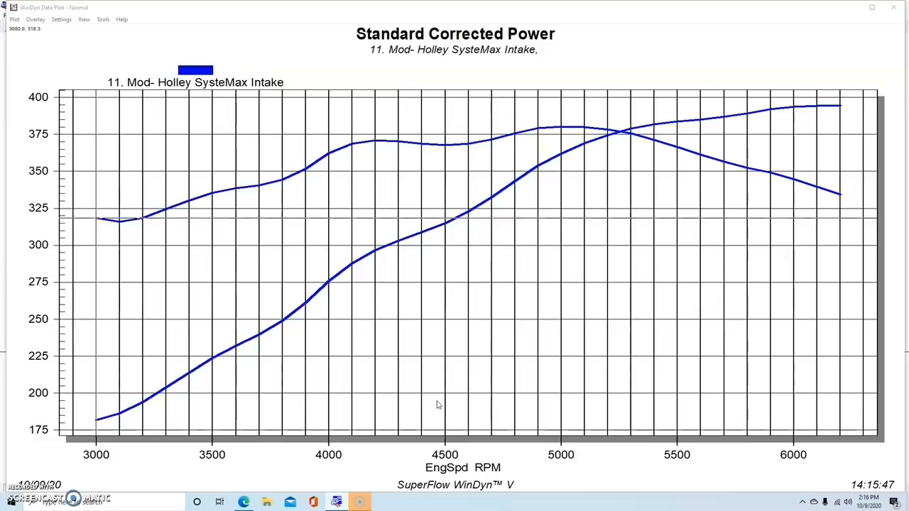
left_click(514, 304)
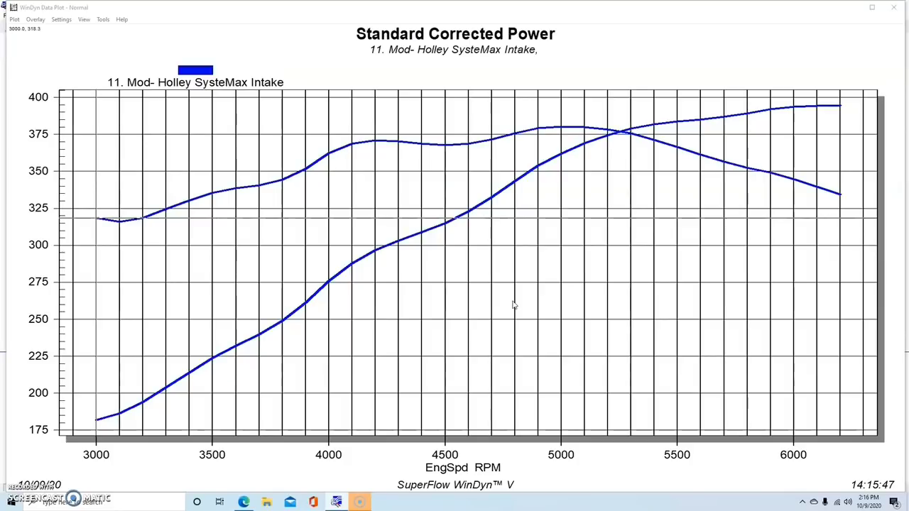
mouse_move(840, 134)
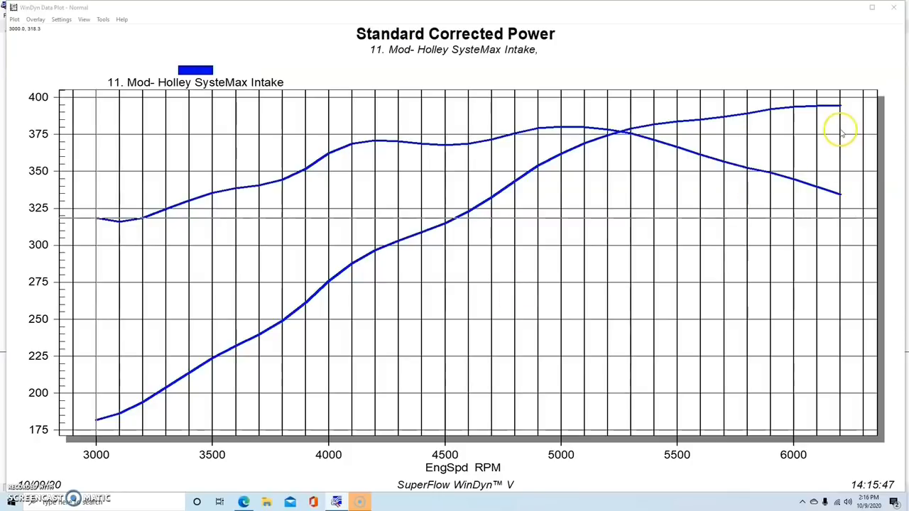
mouse_move(568, 277)
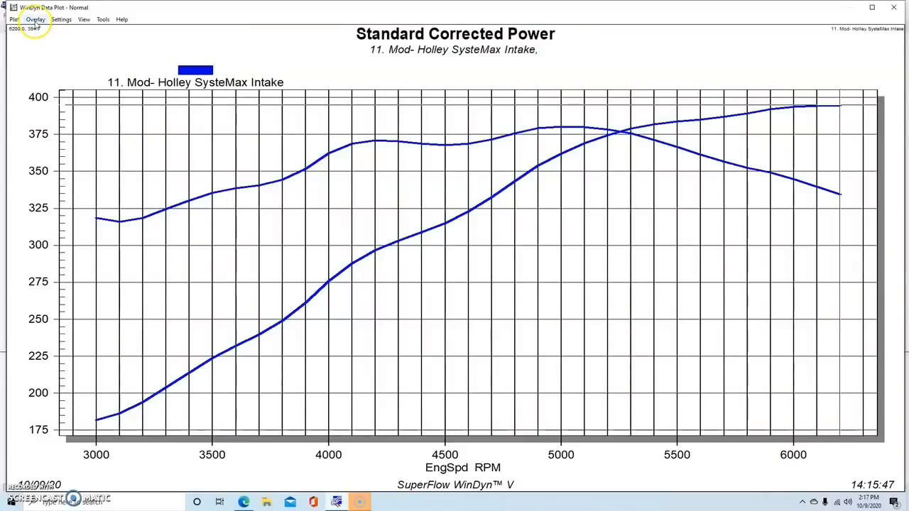
- Overlay the 12. Turbo run on the Holley SysteMax intake graph
left_click(34, 20)
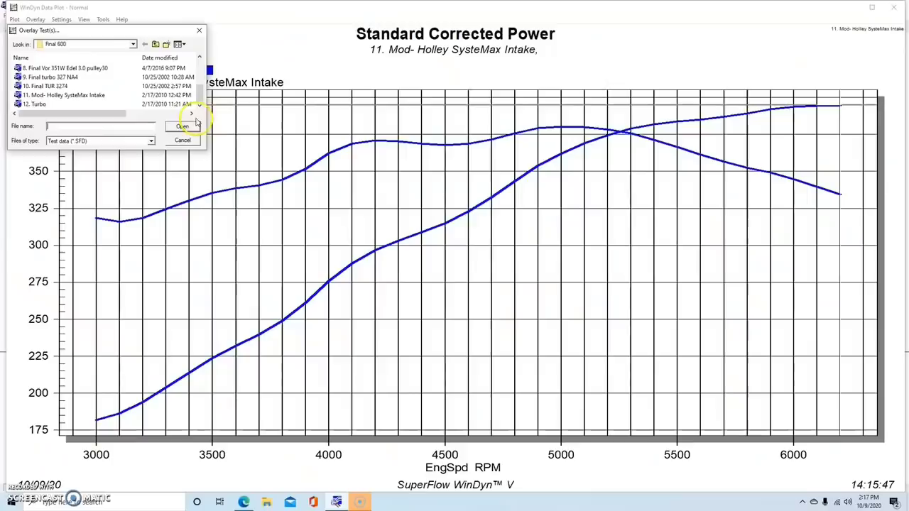
left_click(182, 126)
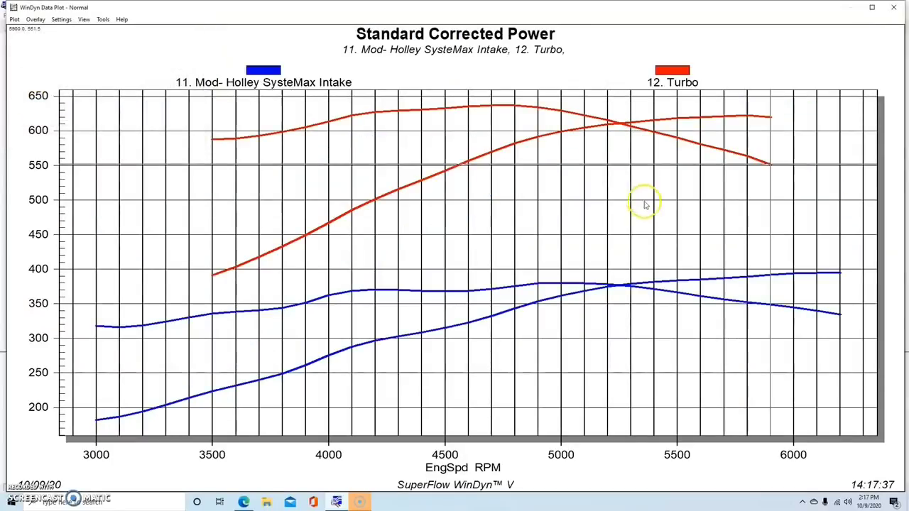